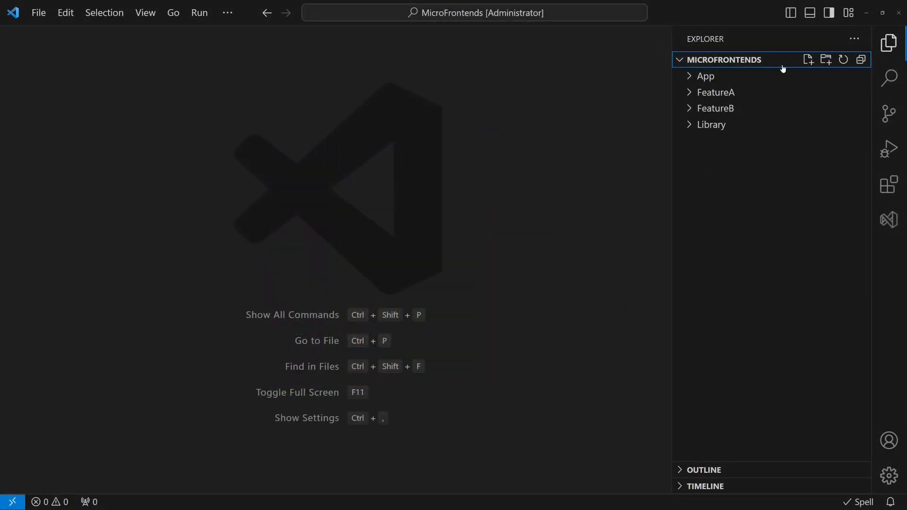
# Open the host App project's src/App.vue from the Explorer
pyautogui.click(705, 75)
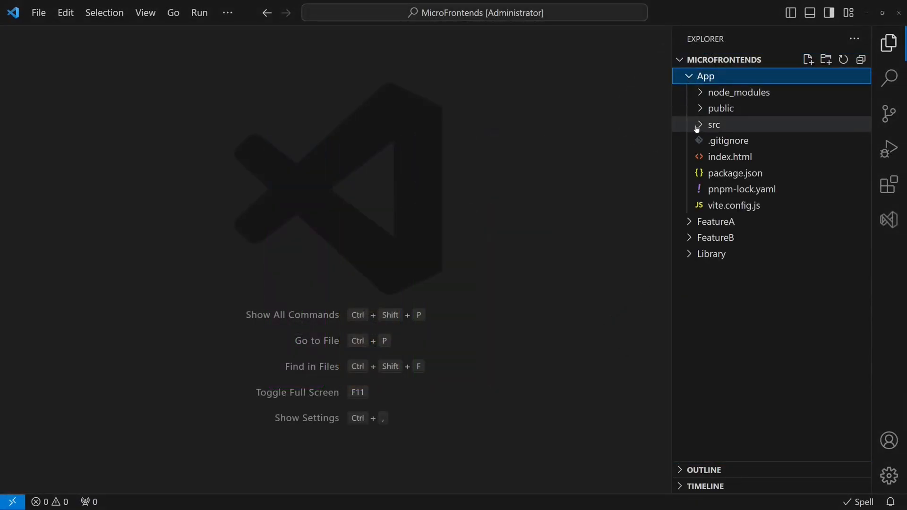
pyautogui.click(714, 125)
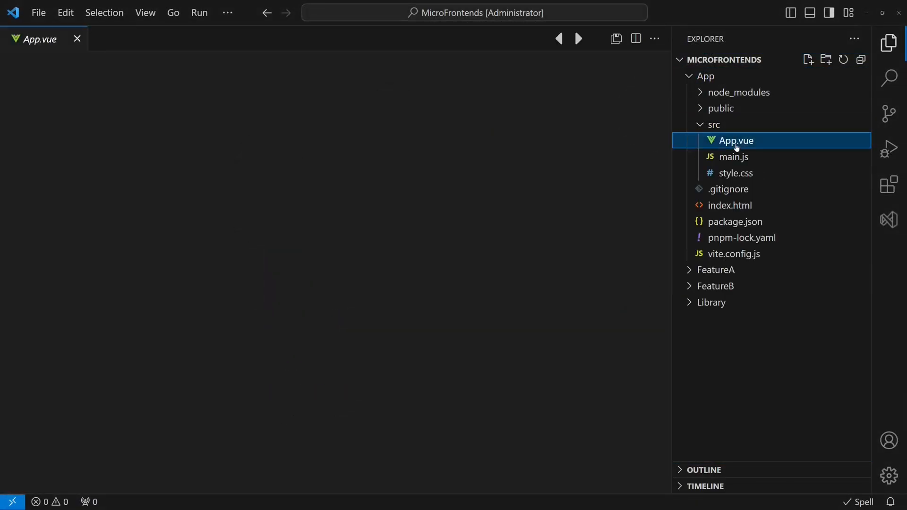
pyautogui.doubleClick(735, 140)
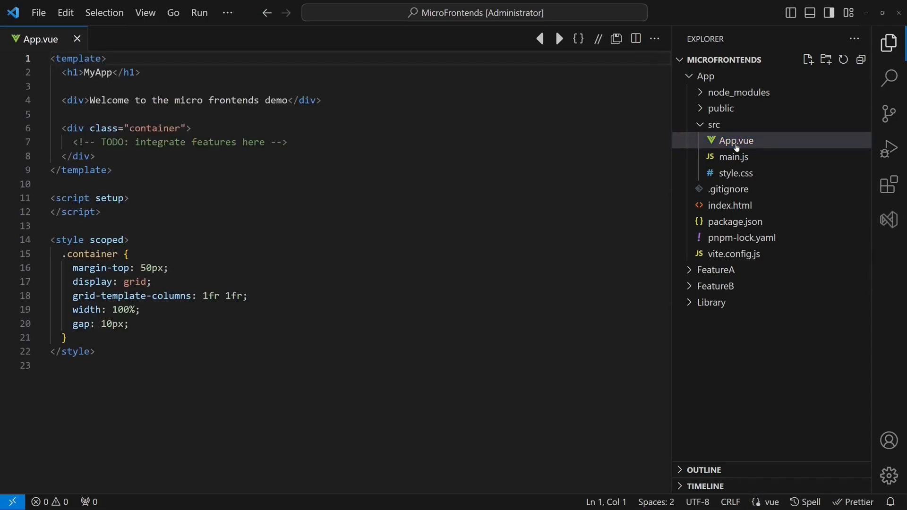
# Open FeatureA's src/App.vue alongside it for comparison
pyautogui.click(715, 270)
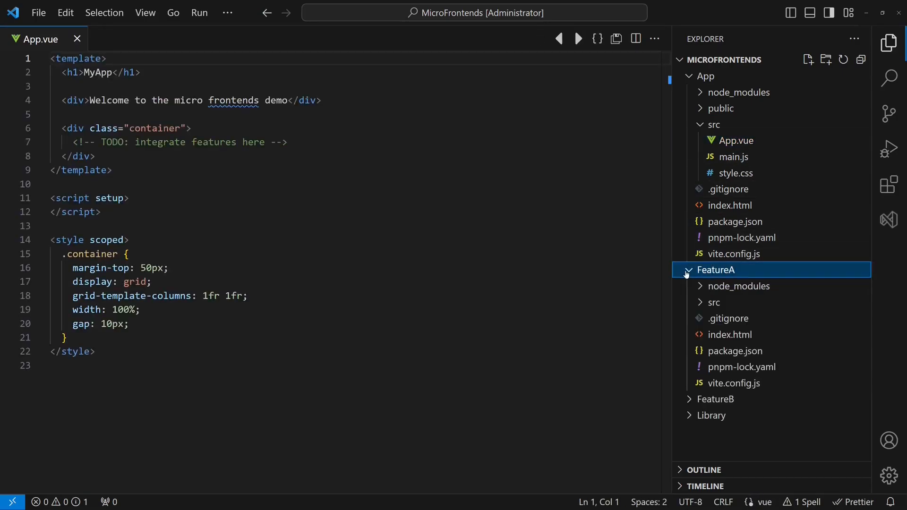
pyautogui.click(736, 318)
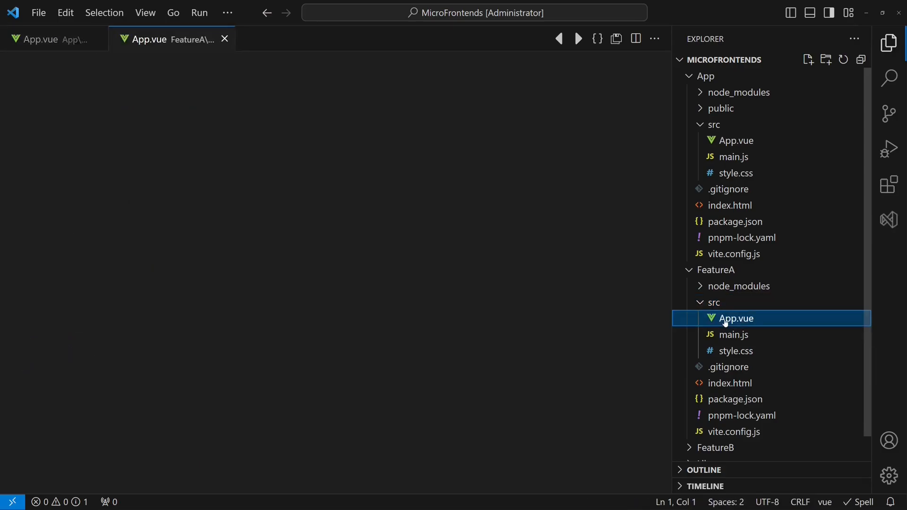
pyautogui.doubleClick(736, 318)
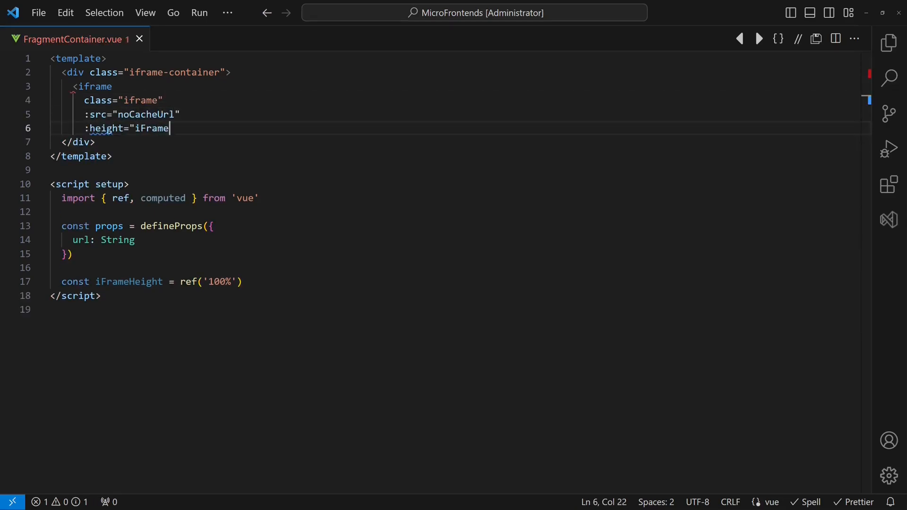
# Finish the iframe with height binding, frameborder 0, no scrolling and sandbox allow-same-origin/allow-popups
pyautogui.write('Height"')
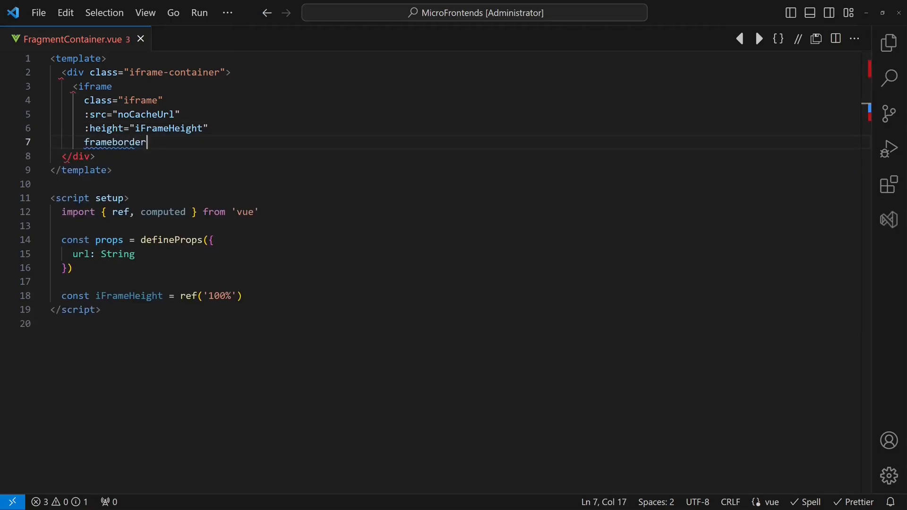
pyautogui.write('="0"')
pyautogui.write('sandbox="allow-script')
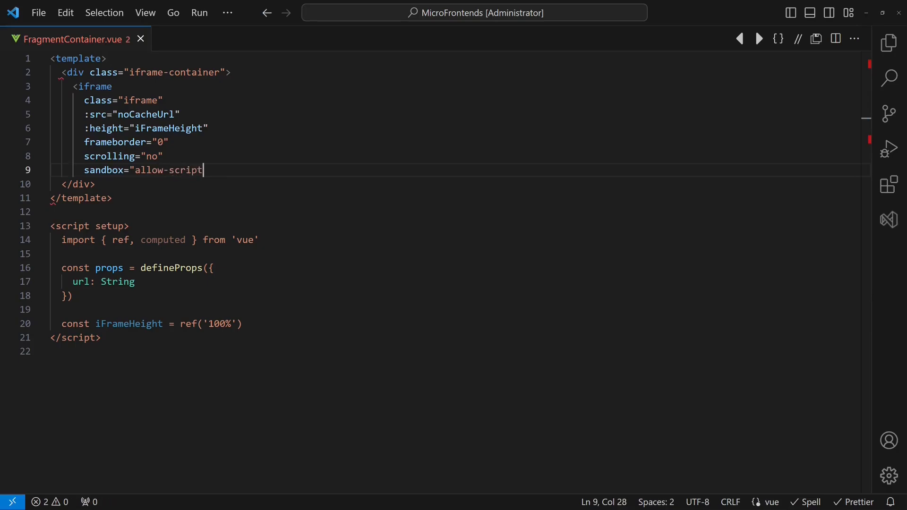
pyautogui.write('s allow-same-origin allow-popups allow-downloads')
pyautogui.write('const')
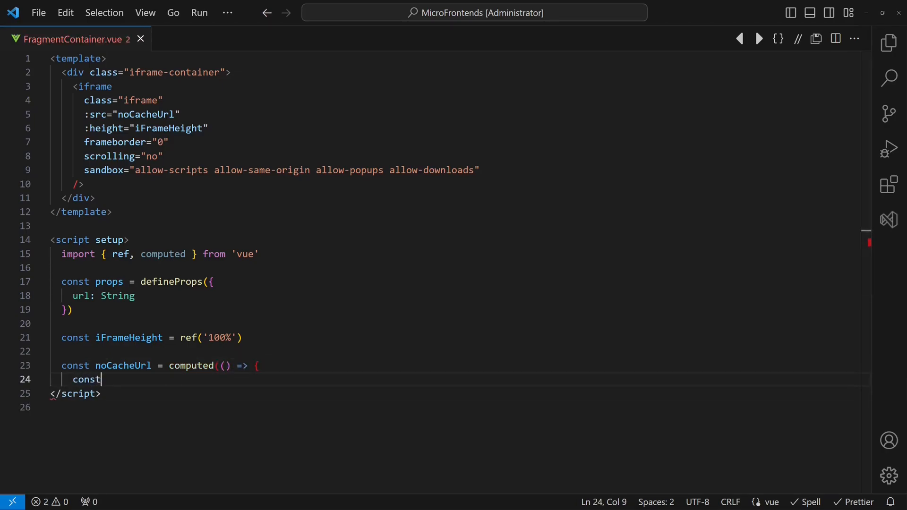
# Compute noCacheUrl from props.url with a random cid search parameter
pyautogui.write('url = new URL(props.url)')
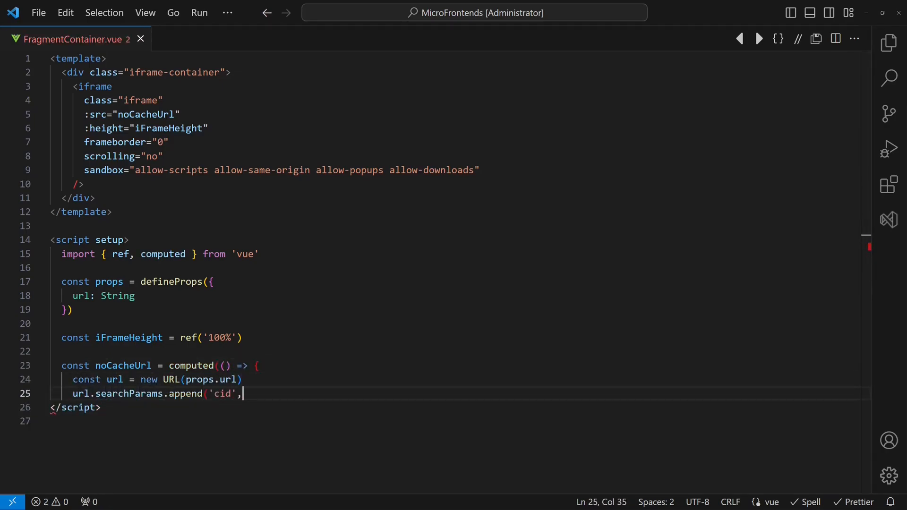
pyautogui.write('Math.round(Math.random() * 10000000))')
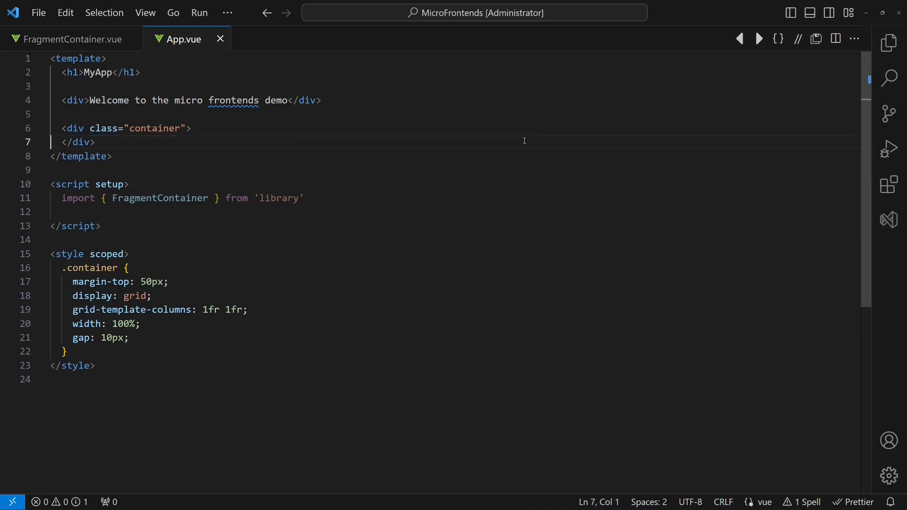
# Add FragmentContainer tags for featureA and featureB URLs on localhost ports 7070 and 6060
pyautogui.write('<FragmentContainer :url="featureA" />')
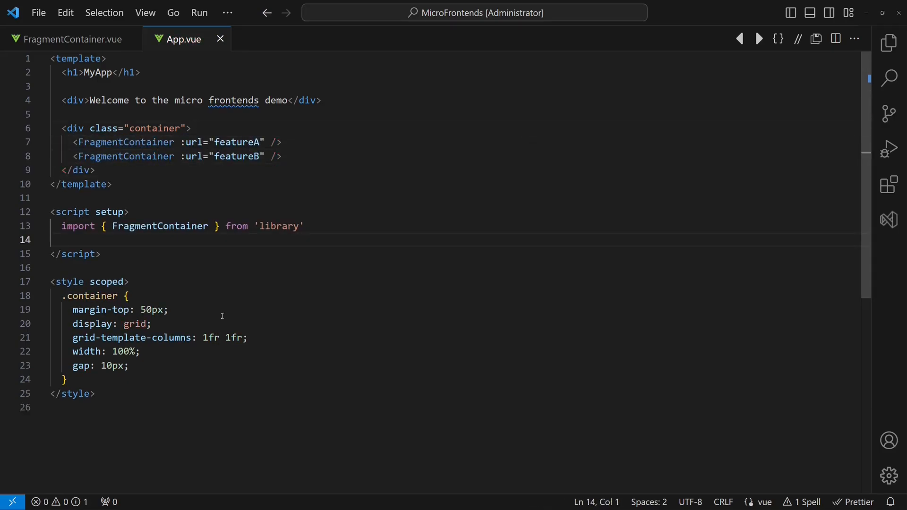
pyautogui.write("const featureA = 'http://localhost:7070")
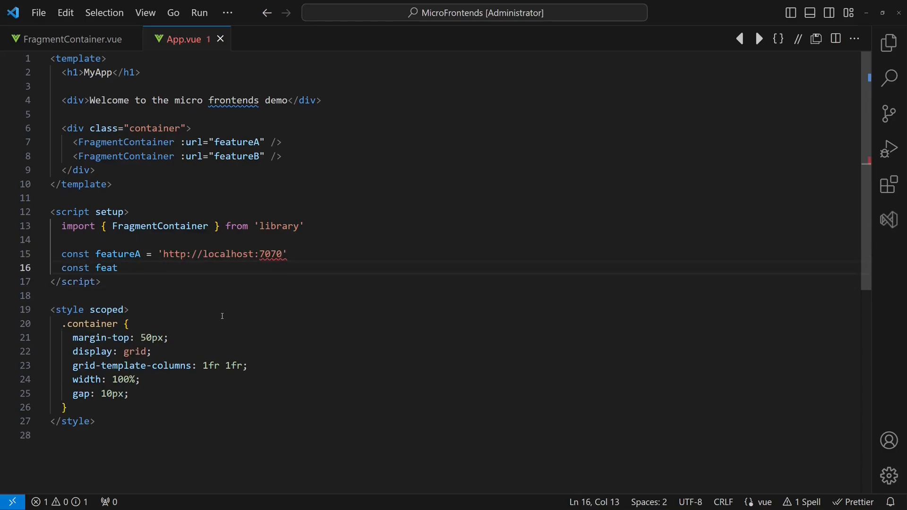
pyautogui.write("ureB = 'http://localhost:")
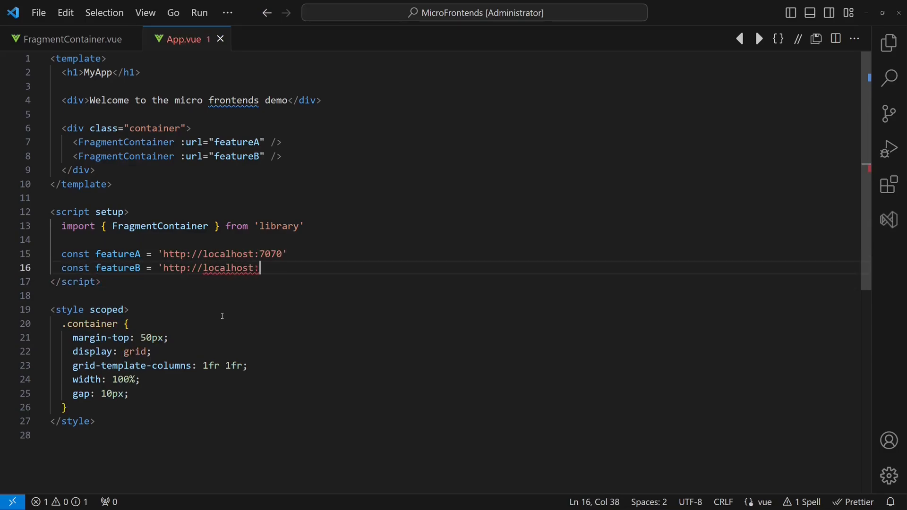
pyautogui.write("6060'")
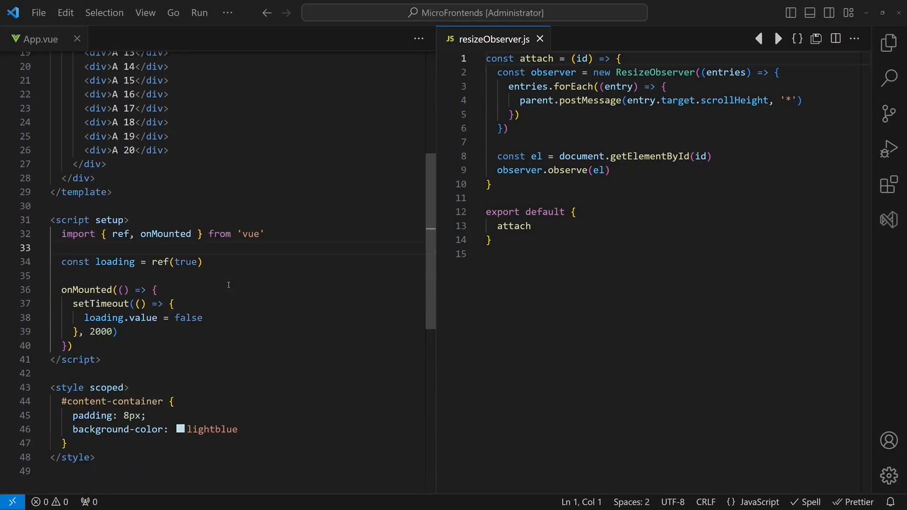
# Import resizeObserver from 'library' and attach it to 'content-container' in onMounted
pyautogui.scroll(-3)
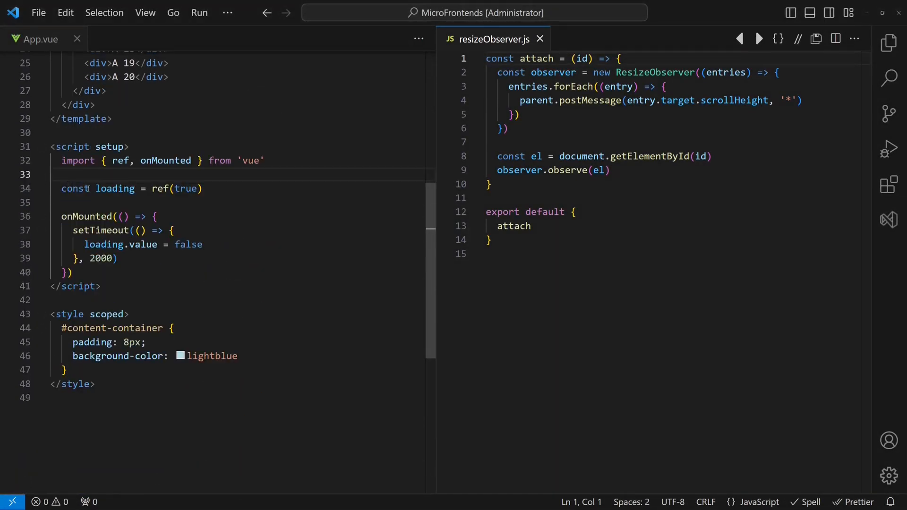
pyautogui.write("import { resizeObserver } from 'library")
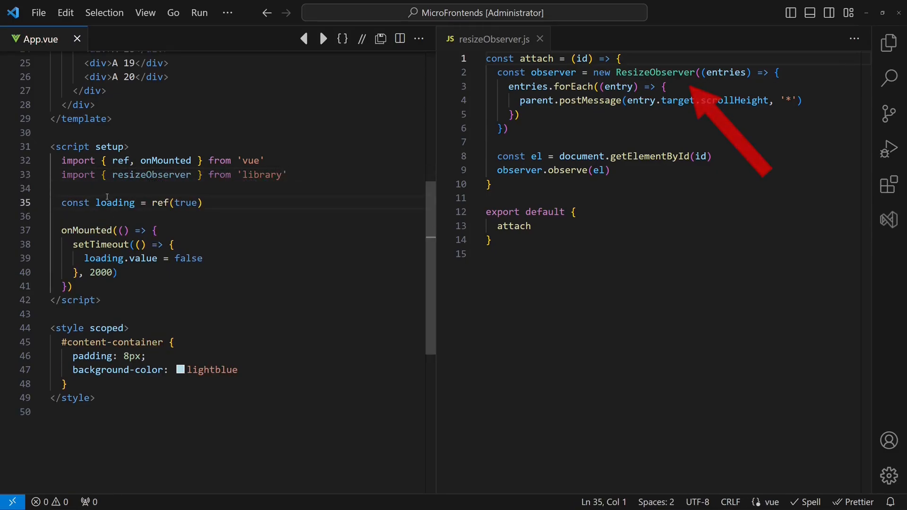
pyautogui.write("resizeObserver.attach('")
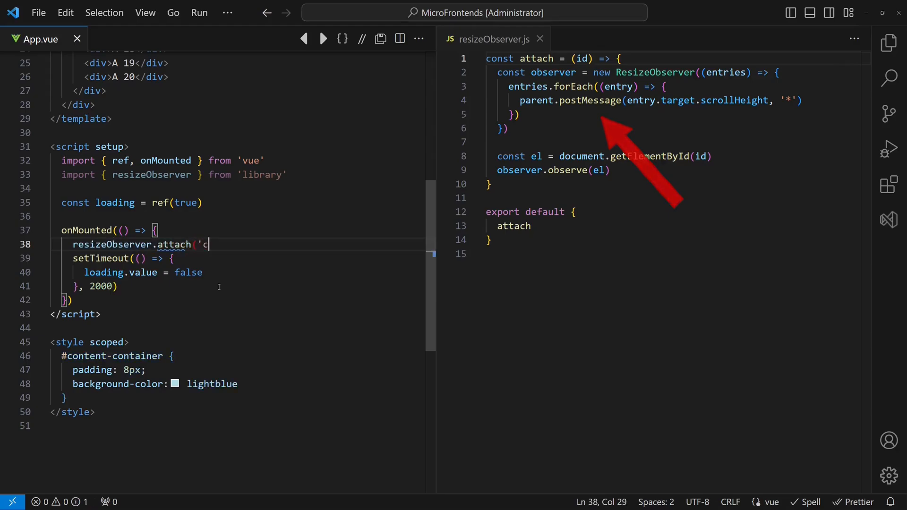
pyautogui.write('content-contain')
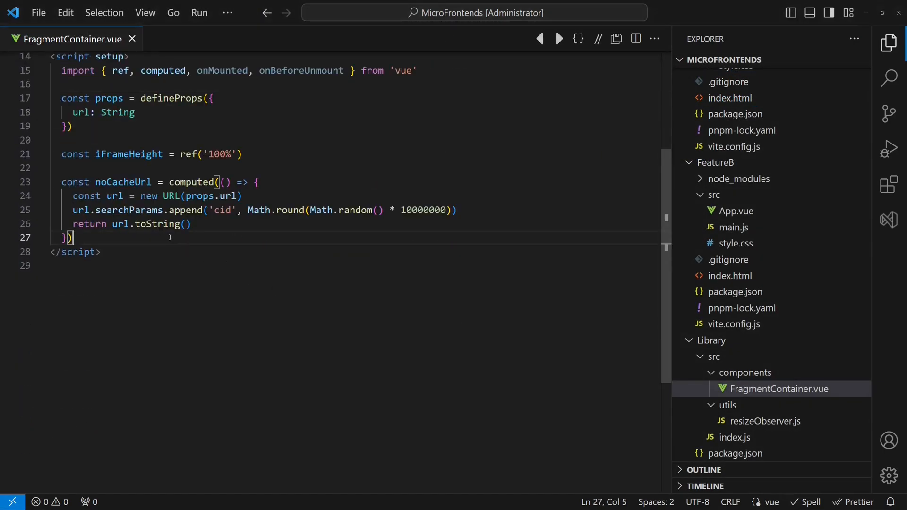
# Add a resizeIFrame message handler setting iframe height to e.data px, registered on mount
pyautogui.write('onMounted(() => {')
pyautogui.write("window.removeEventListener('message")
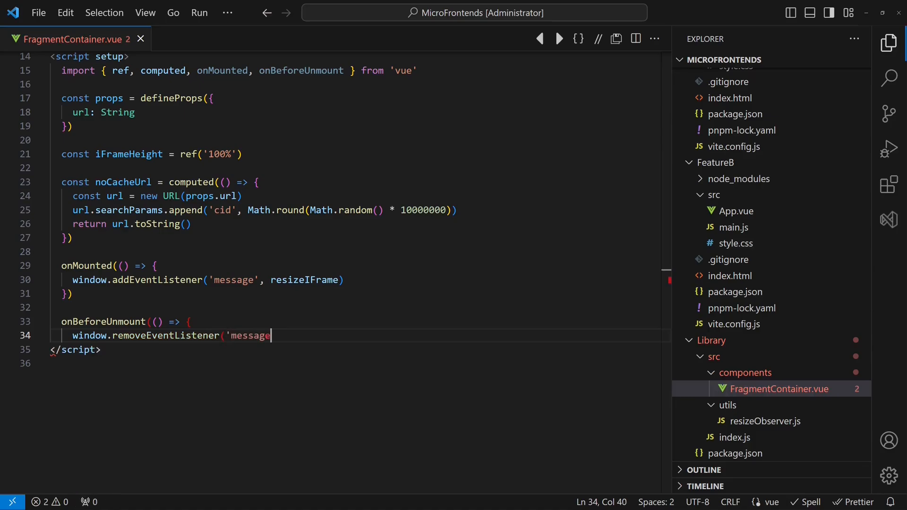
pyautogui.write('const resizeIFrame = (e) => {')
pyautogui.write('// only react if message comes')
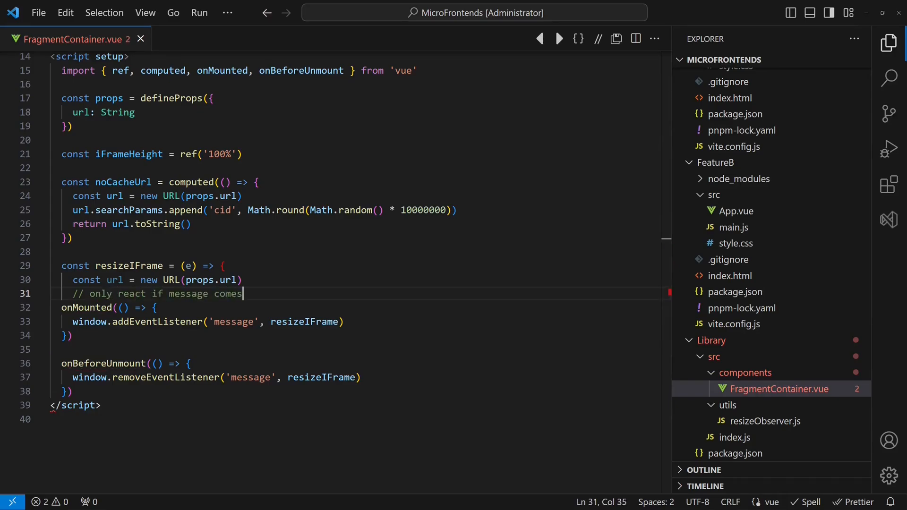
pyautogui.write('from the integrated app/plug-in')
pyautogui.write('iFrame')
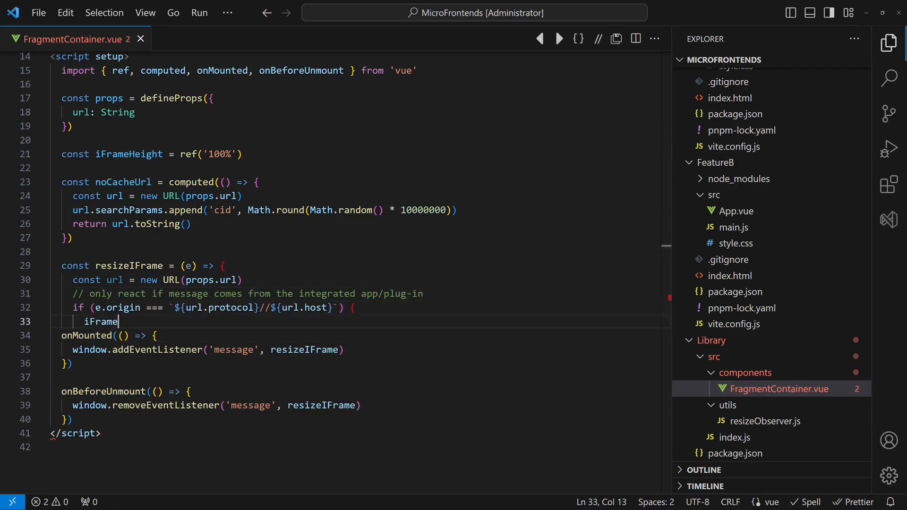
pyautogui.write("Height.value = e.data + 'px'")
pyautogui.write('w')
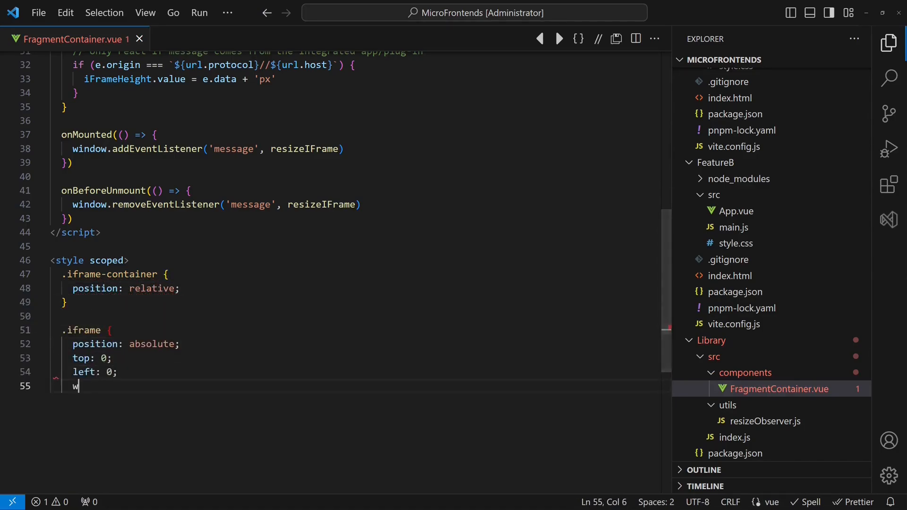
# Give the absolutely positioned iframe width 100% within its scoped style rule
pyautogui.write('idth: 100%;')
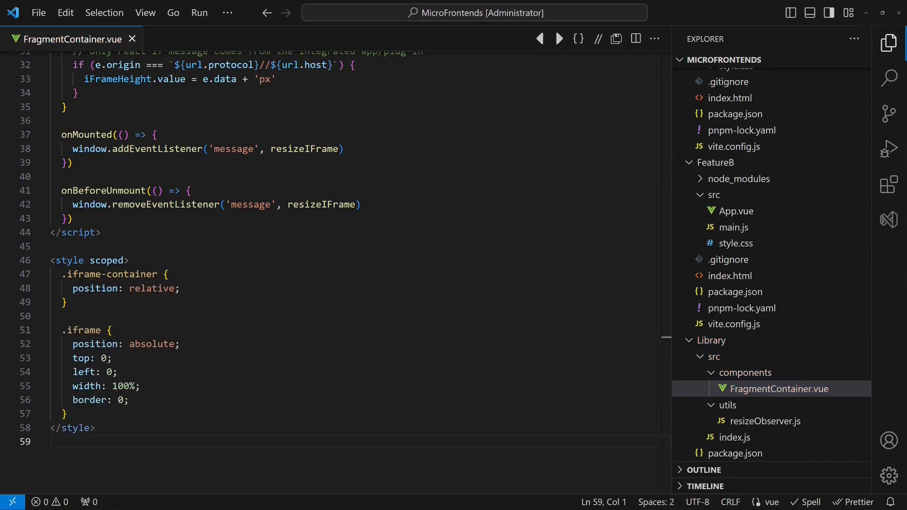